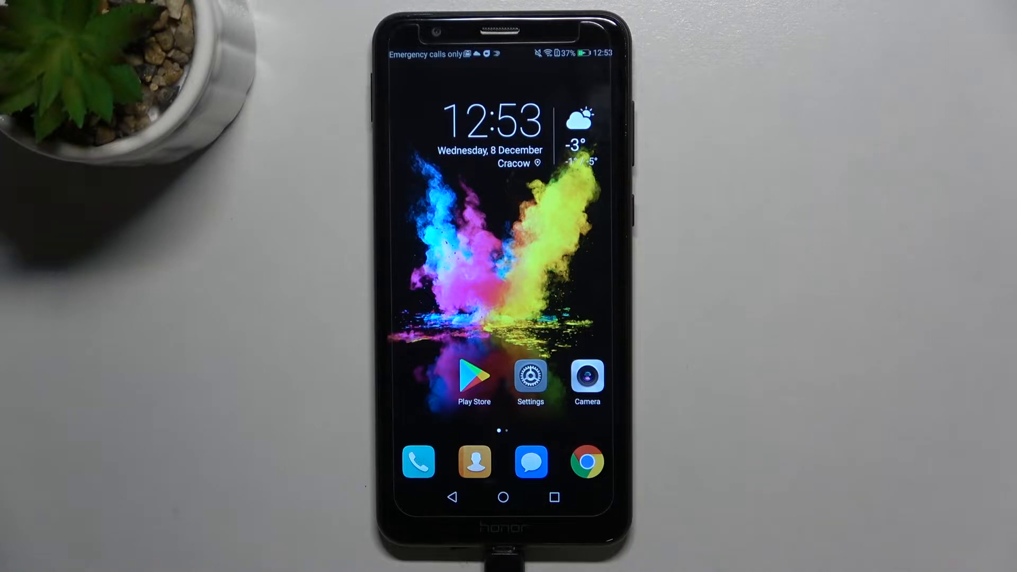
Step: Launch the Play Store and reach the Manage apps and device overview with 29 pending updates
click(474, 378)
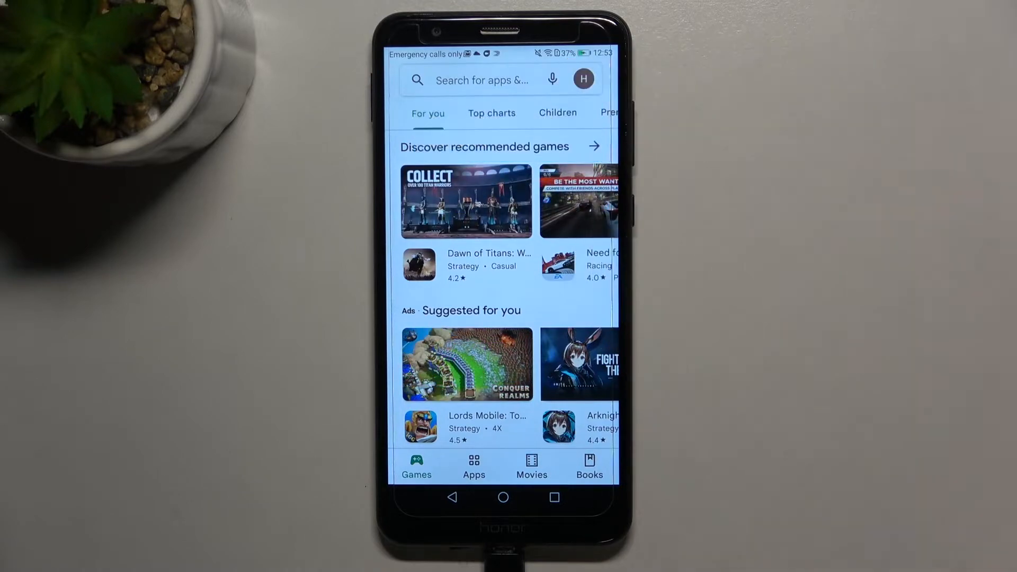
click(583, 79)
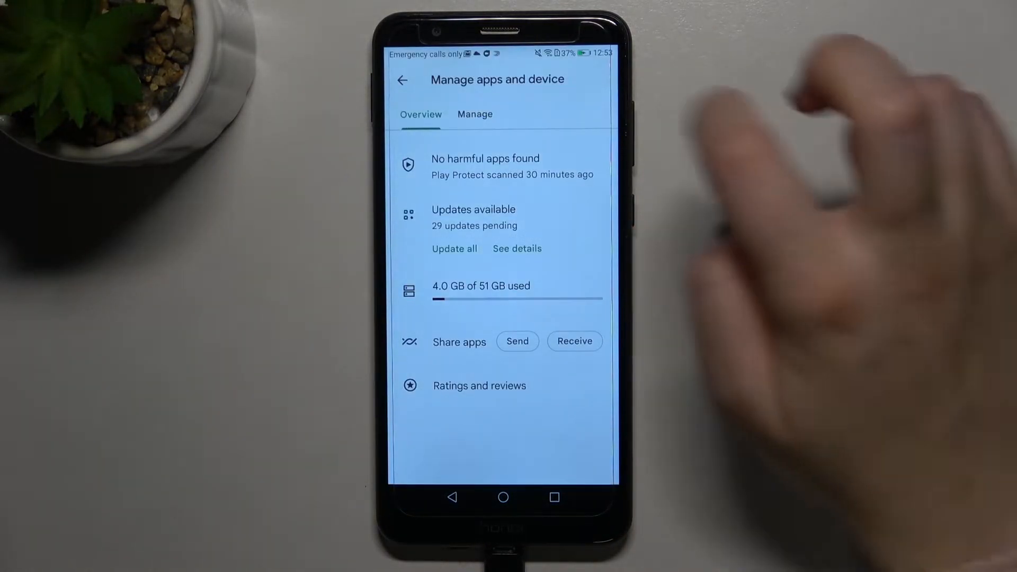
Step: Show the installed apps list (28 apps) and scroll down past the Google apps
click(474, 114)
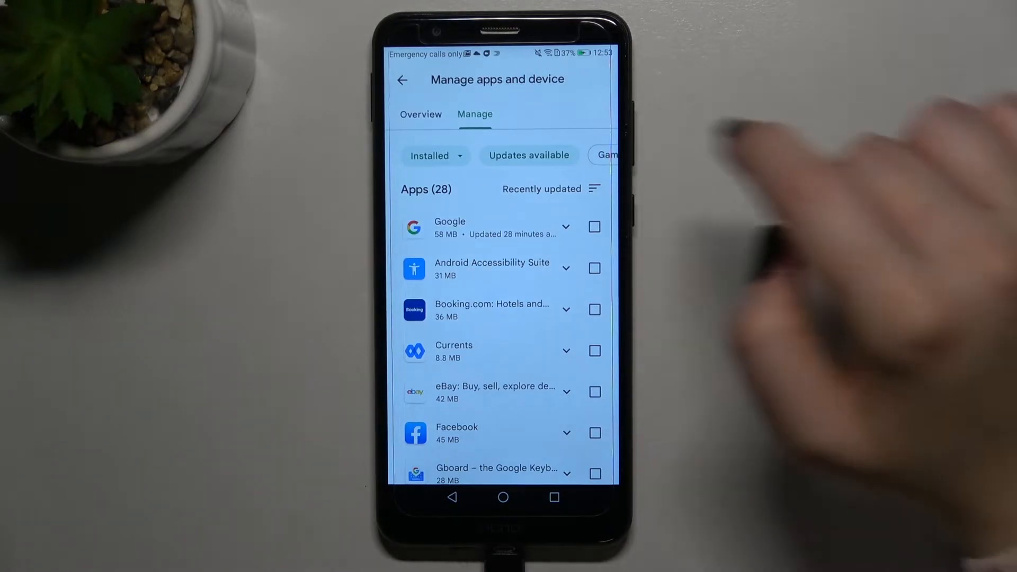
scroll(down, 3)
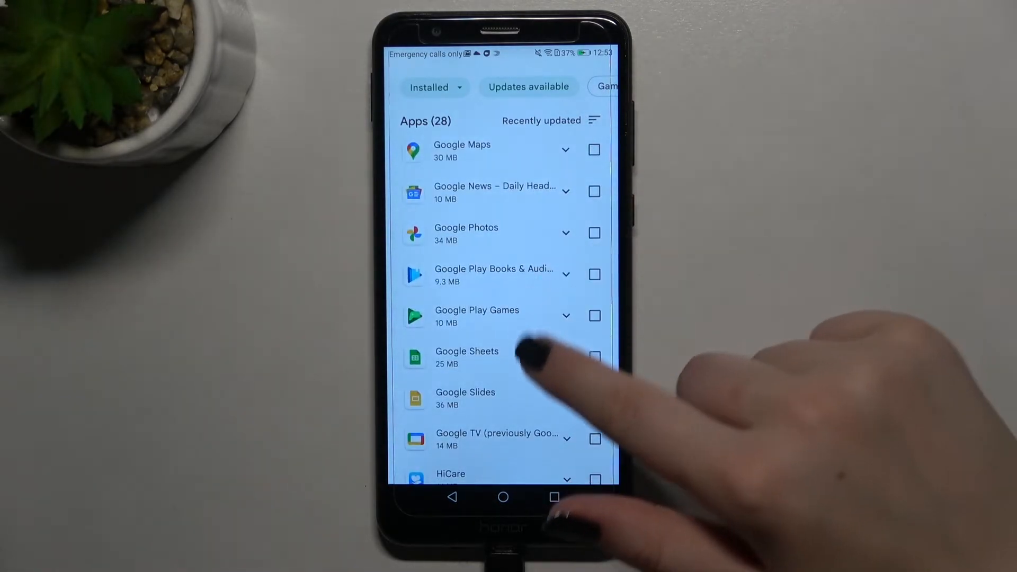
Step: Tick Google Maps and Google Sheets and start updating both
click(593, 357)
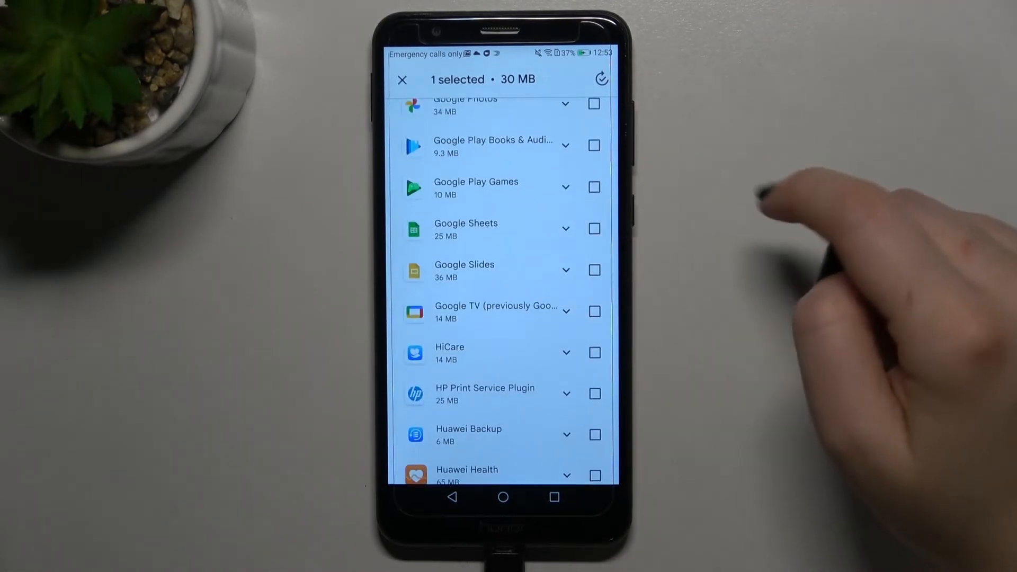
click(593, 229)
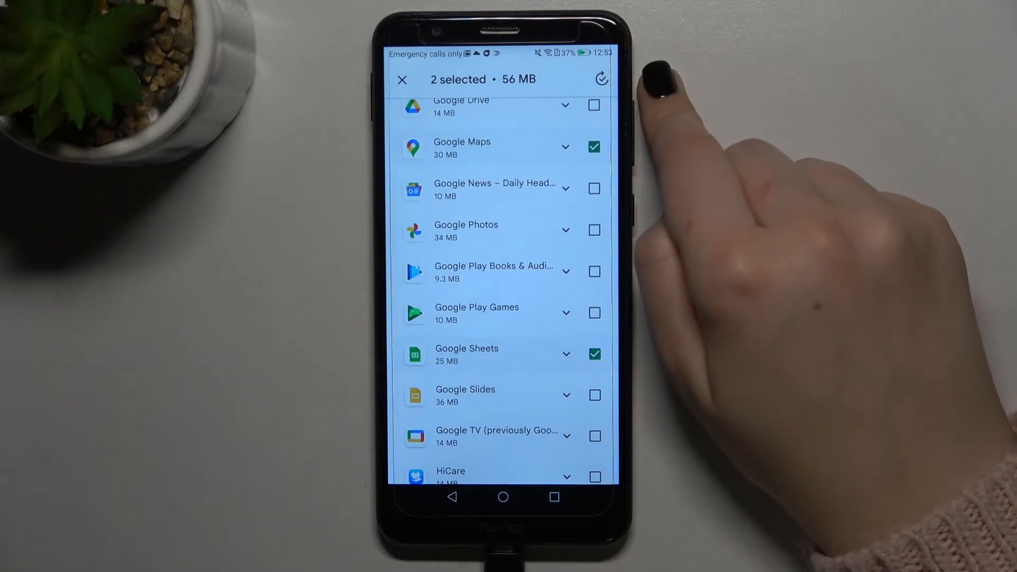
click(600, 79)
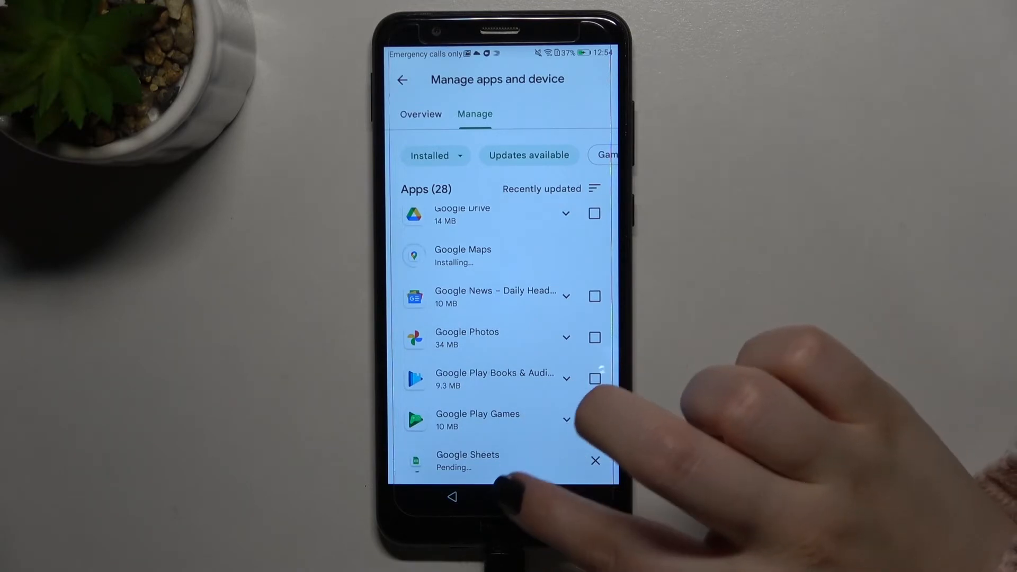
Step: Leave the Play Store for the home screen with Maps and Sheets updates underway
click(503, 497)
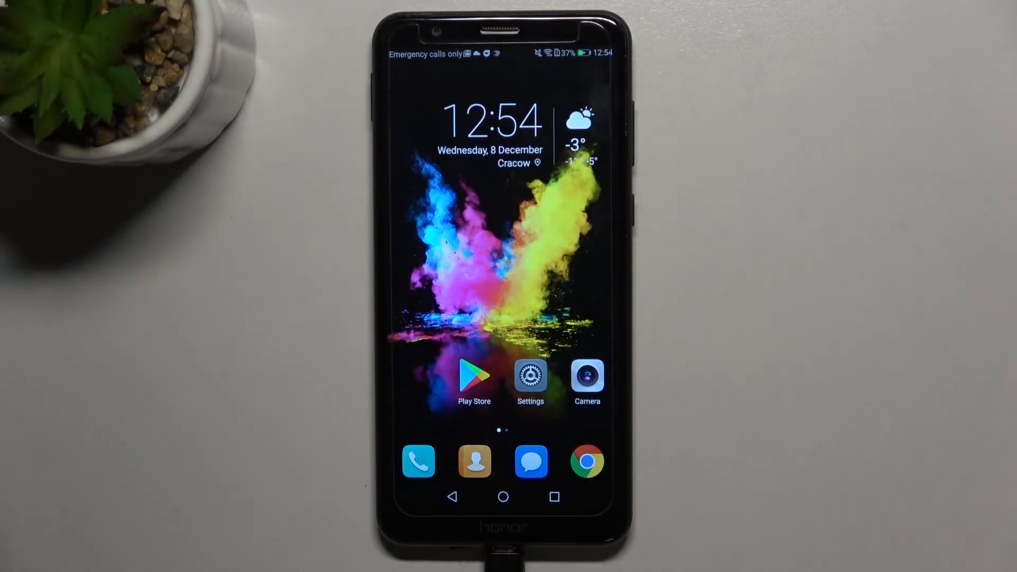